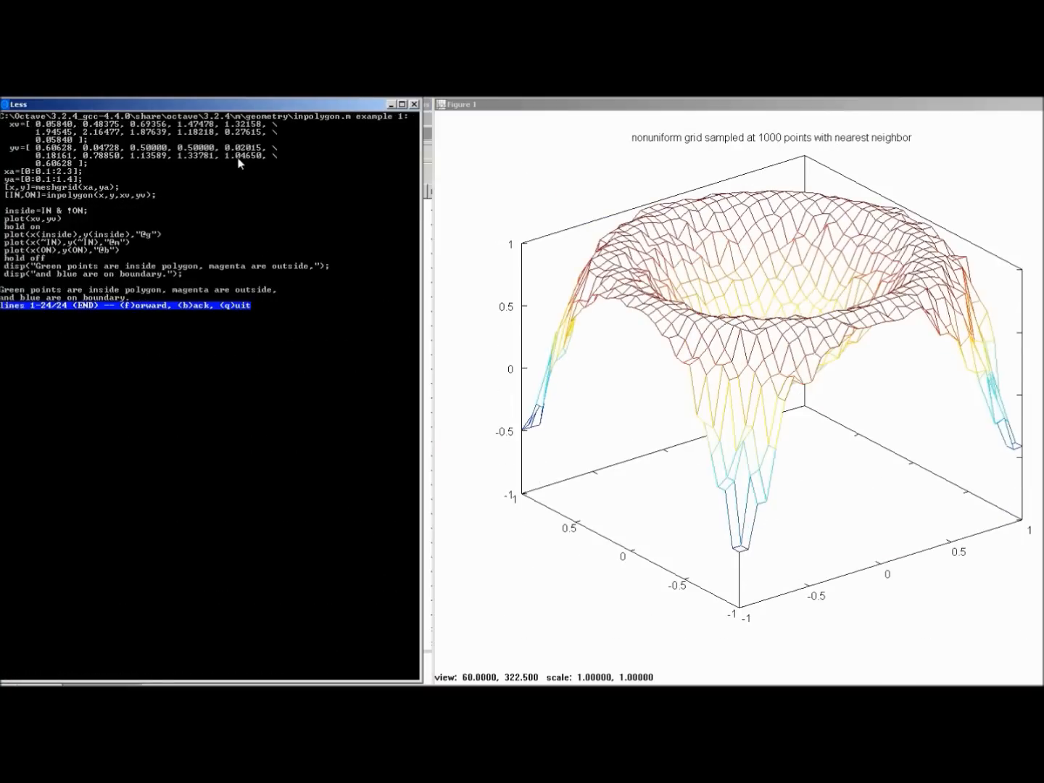
# - Advance the demo listing to the next inpolygon example, plotting grid points inside, outside and on the polygon
pyautogui.press('f')
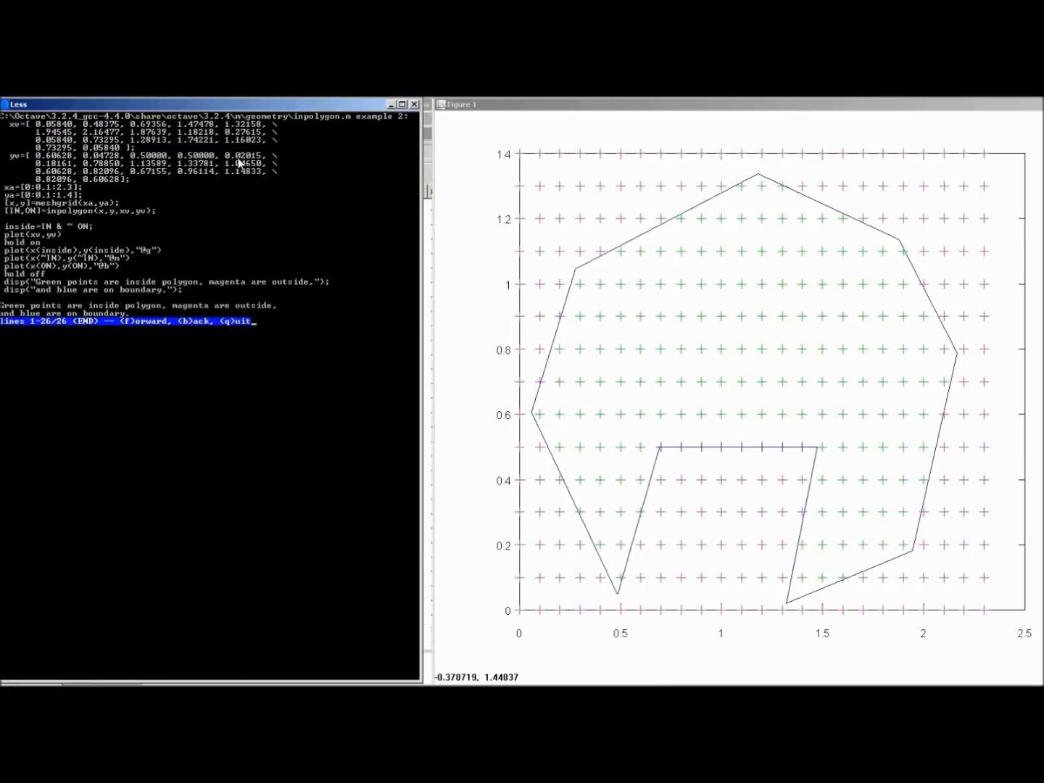